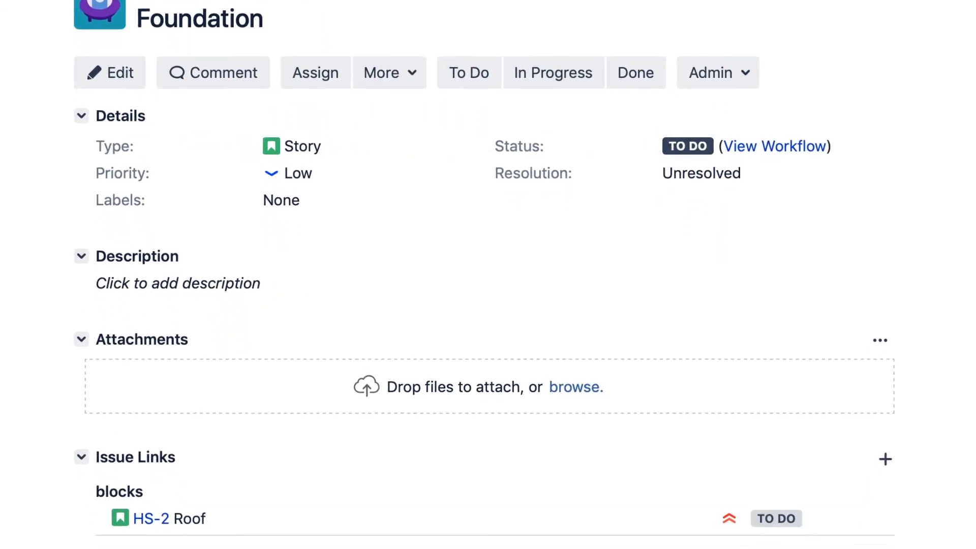
Show HS-2 Roof's details in the open issues view, Highest priority and blocked by another issue.
scroll(down, 3)
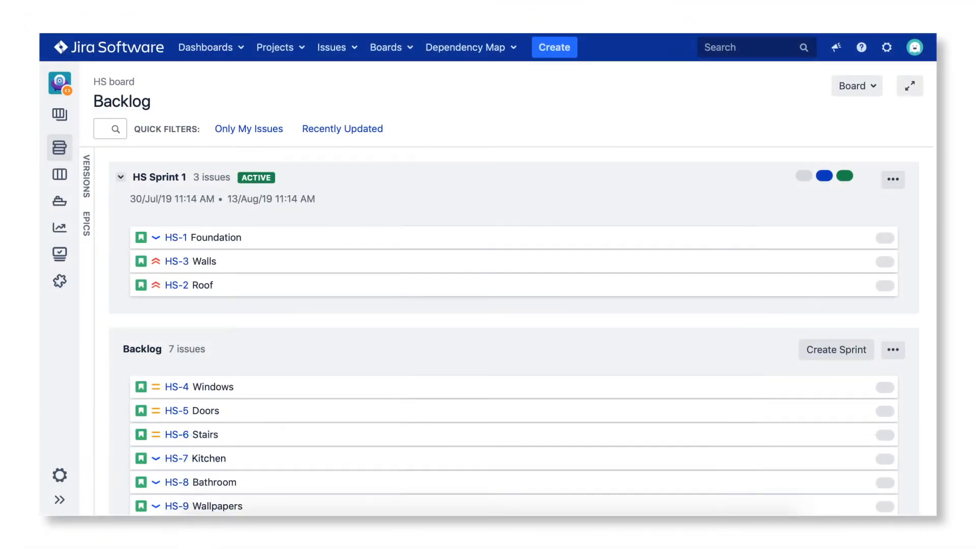
click(177, 285)
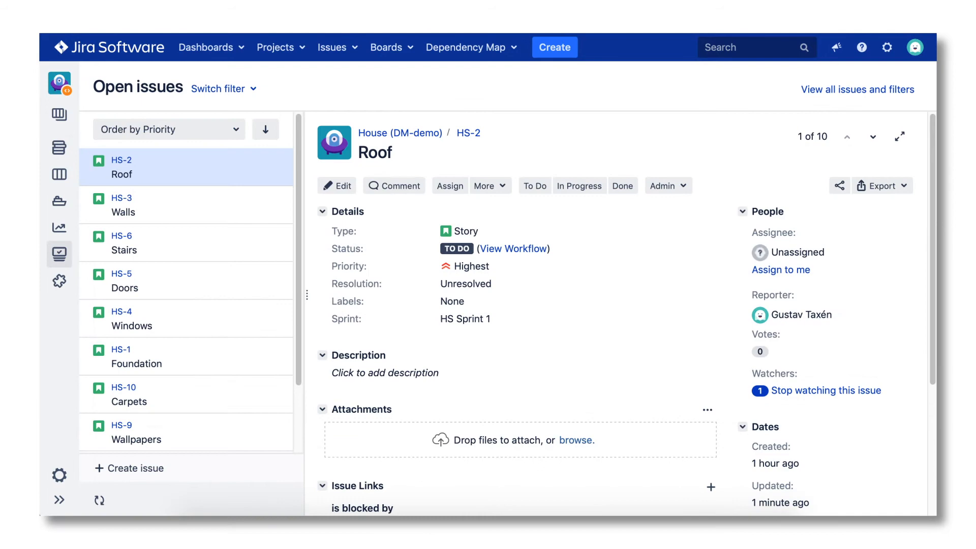
click(59, 174)
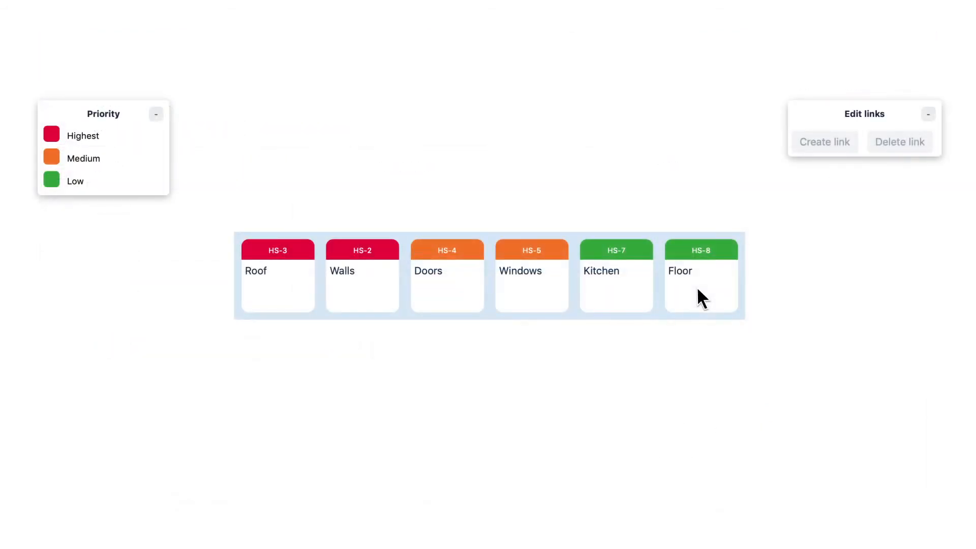
Show the CC project's month-grouped map, Jan to May 2016, and pan across its linked story cards.
click(700, 276)
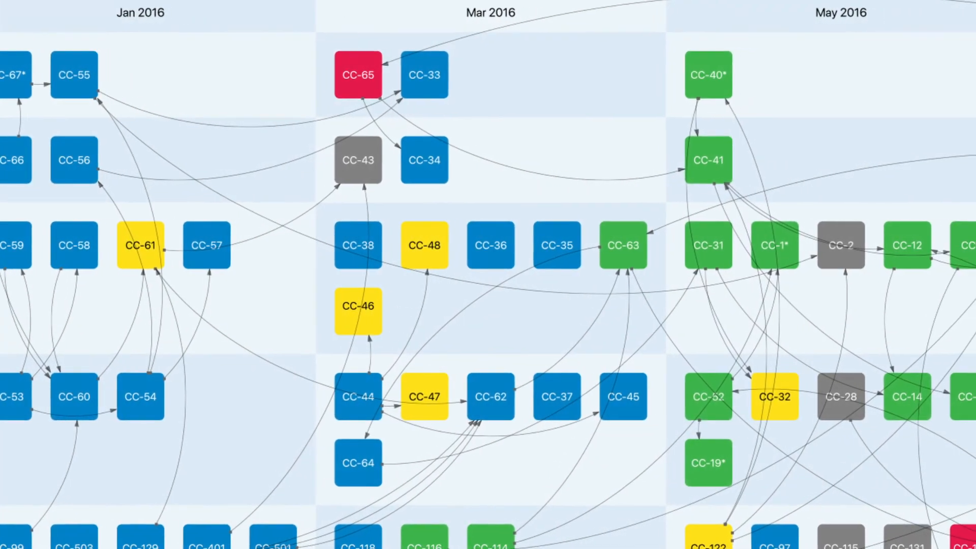
scroll(right, 3)
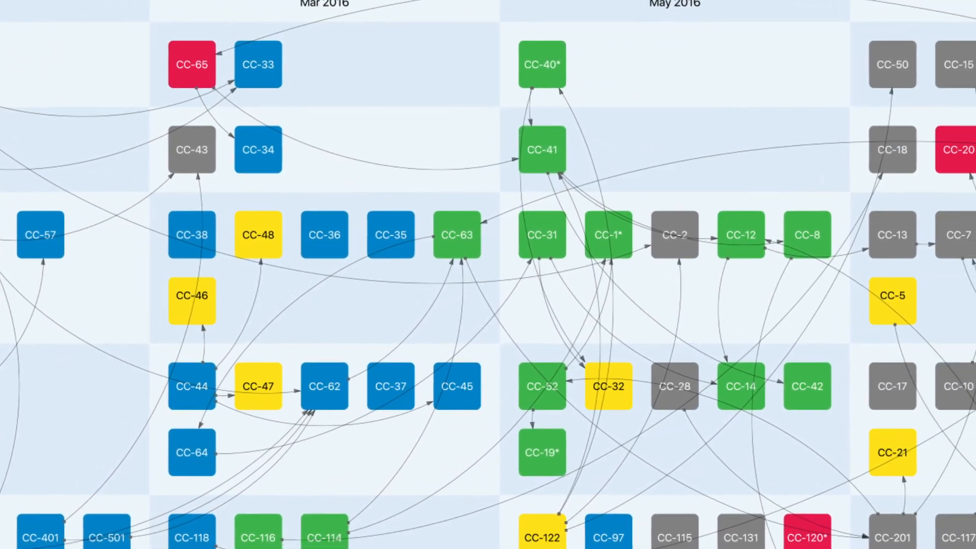